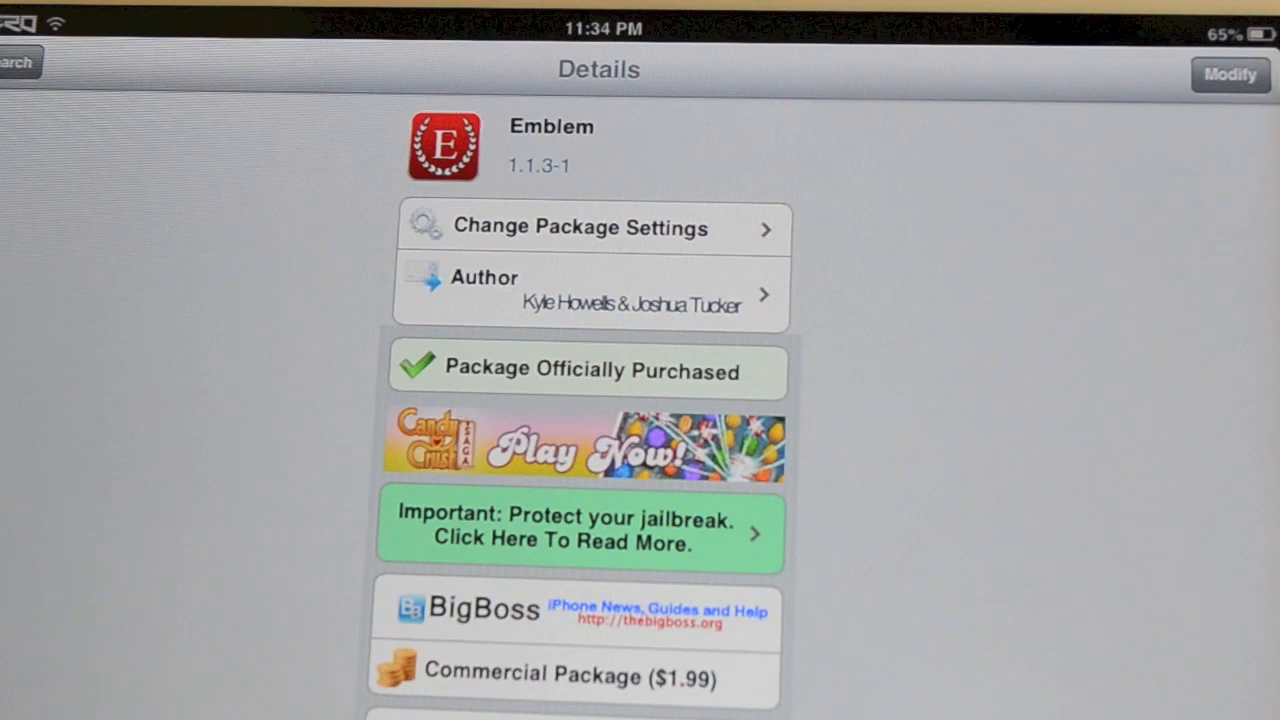
{"action": "scroll", "scroll_direction": "down", "scroll_amount": 3}
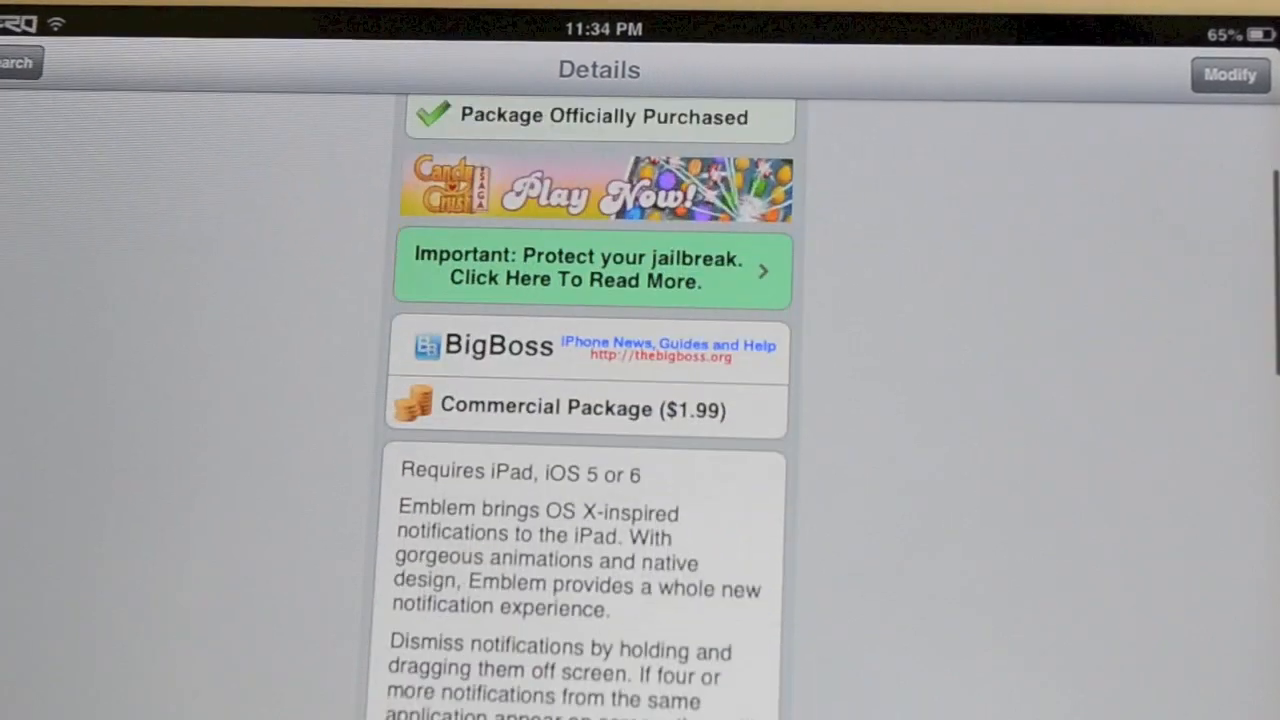